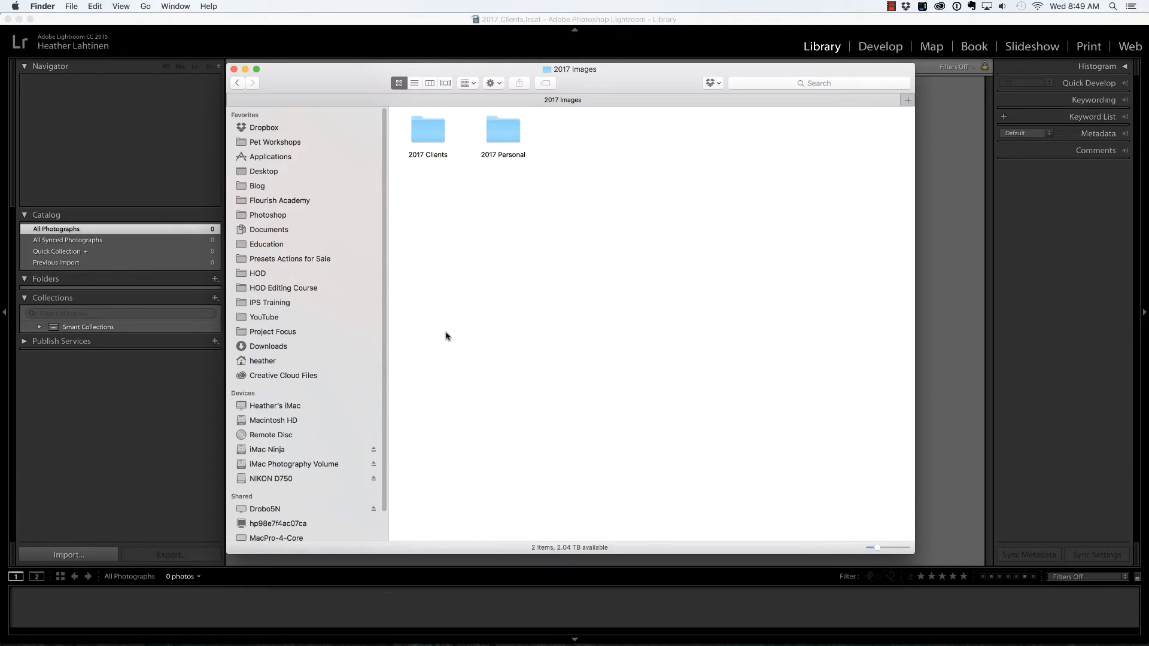
mouse_move(450, 334)
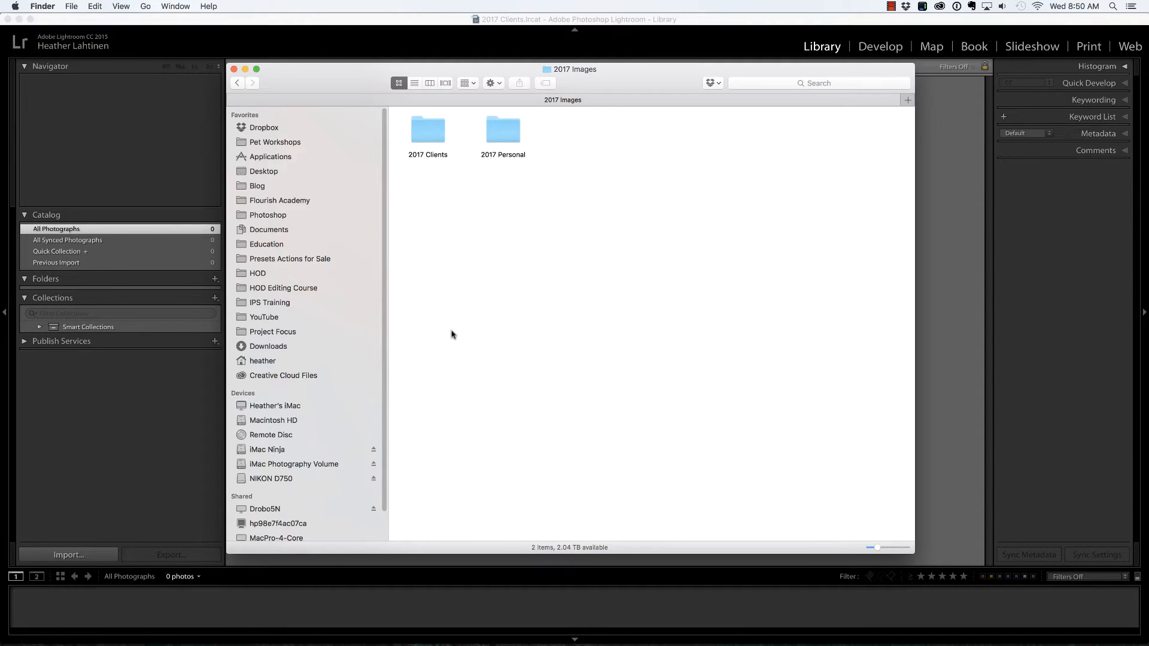
- Create a new folder named 'Martone' inside 2017 Clients > 01_2017
click(271, 479)
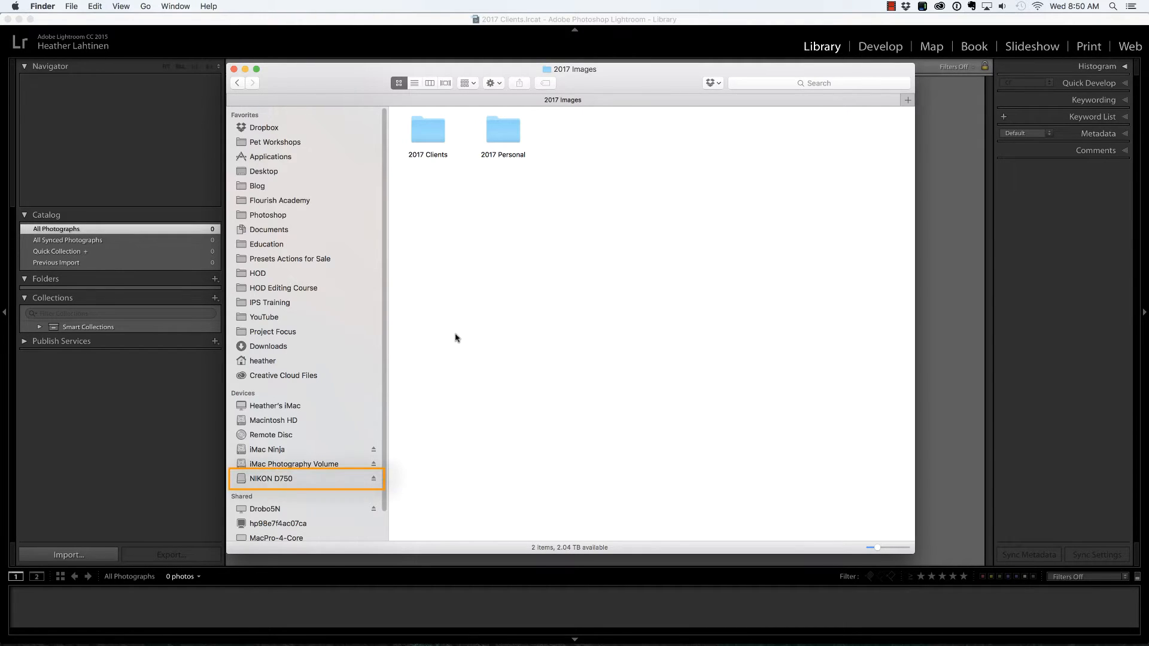
mouse_move(447, 287)
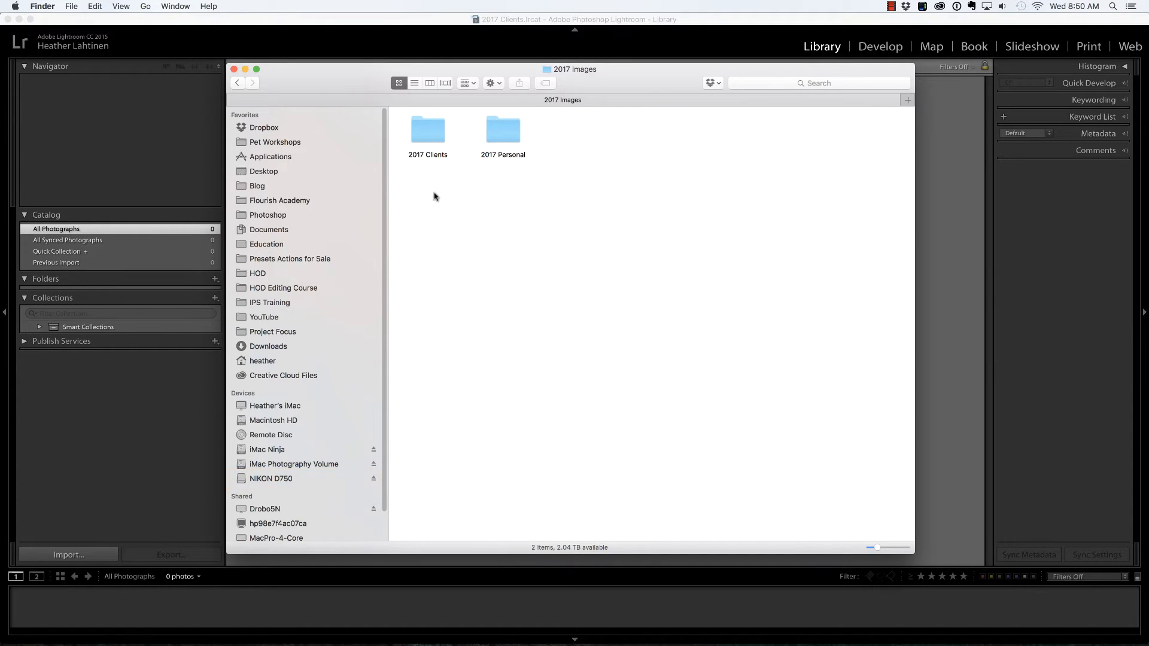
mouse_move(428, 156)
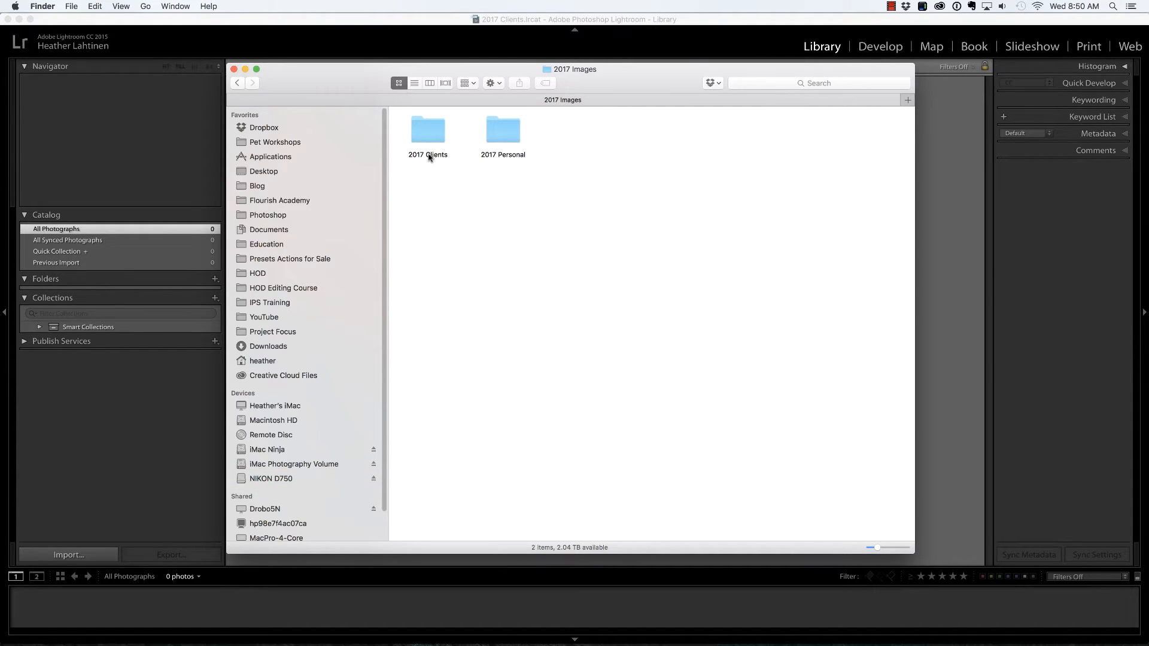
click(427, 130)
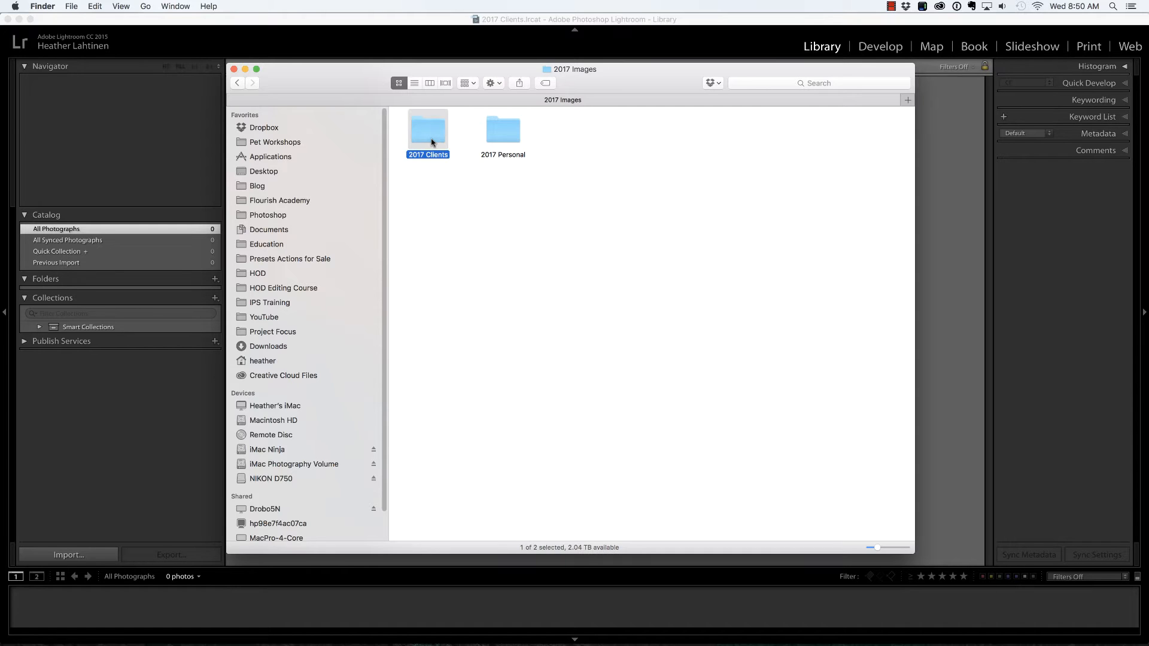
double_click(428, 129)
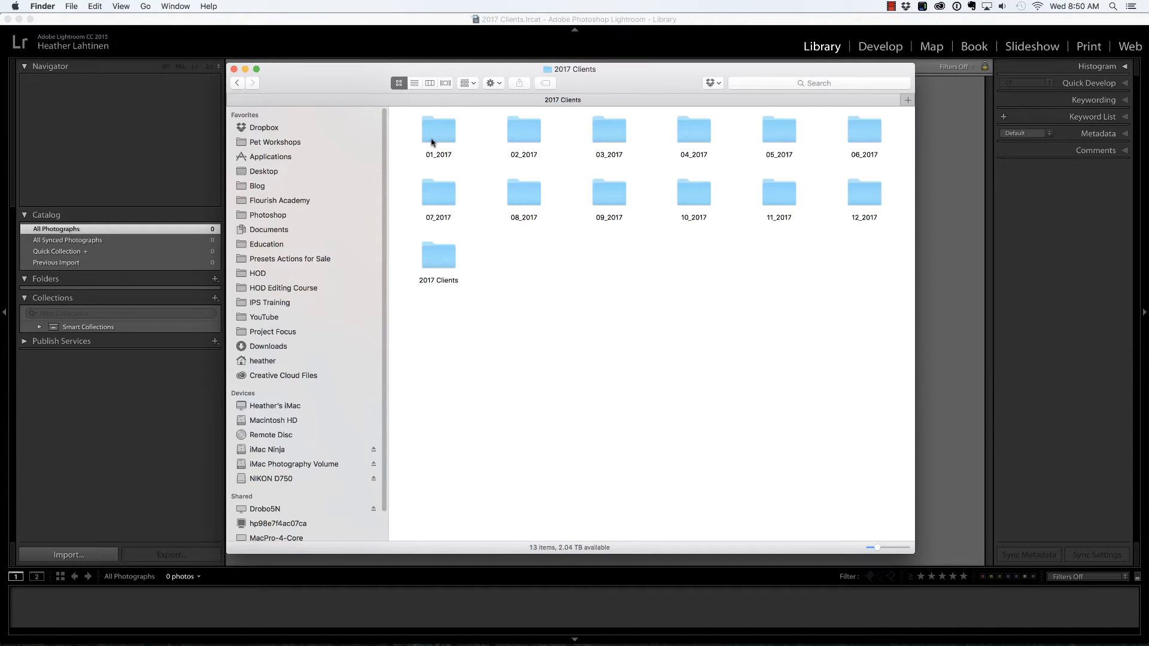
double_click(437, 124)
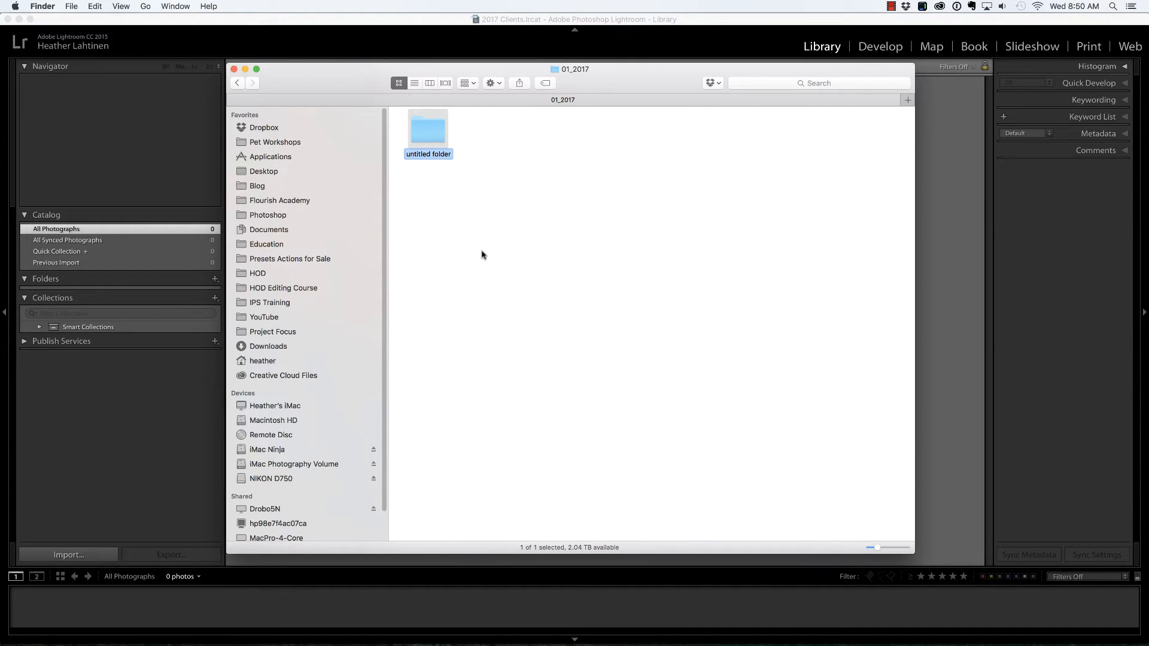
text(Martone)
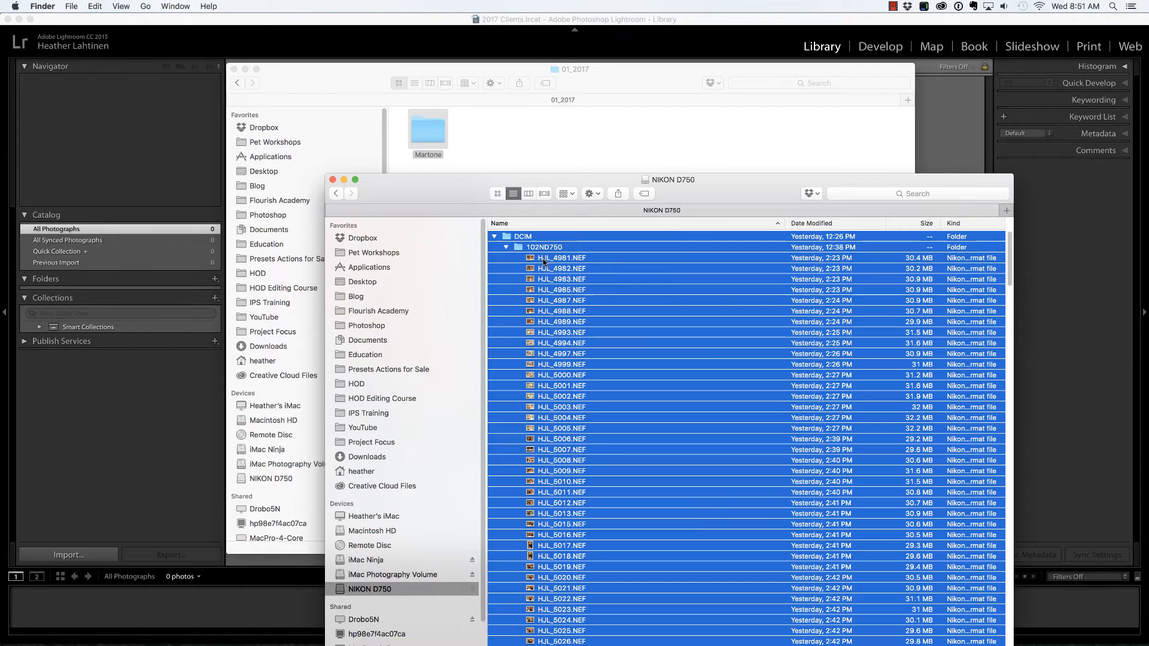
- Drag all NEF photos from the card's 102ND750 folder onto the Martone folder
double_click(545, 247)
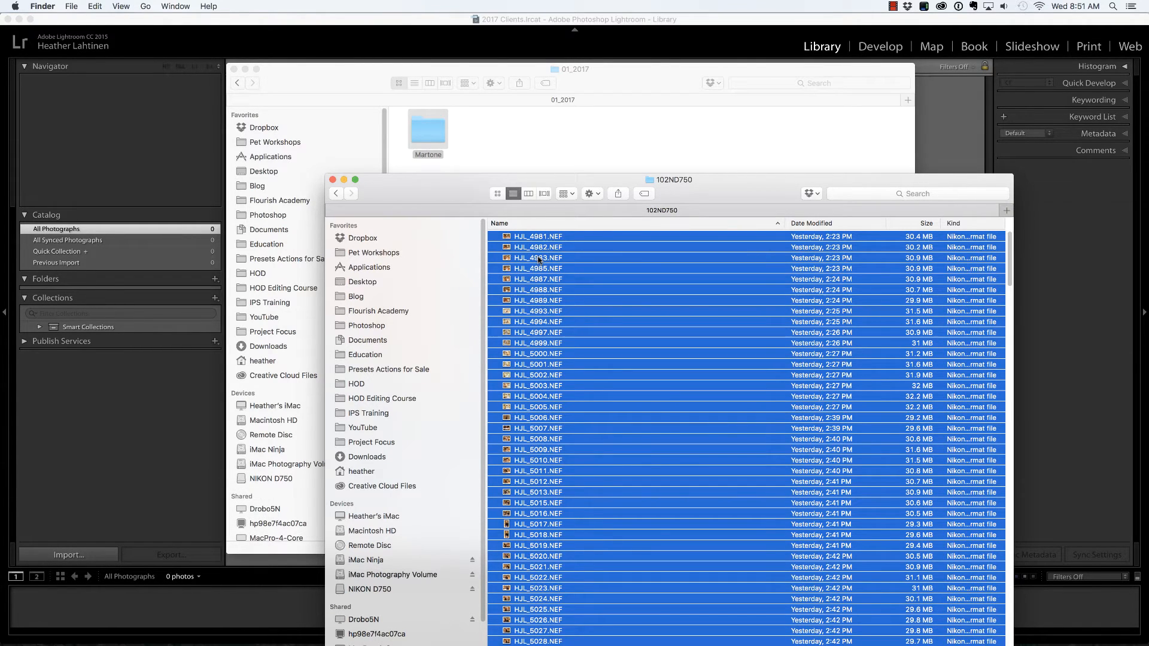
mouse_move(517, 267)
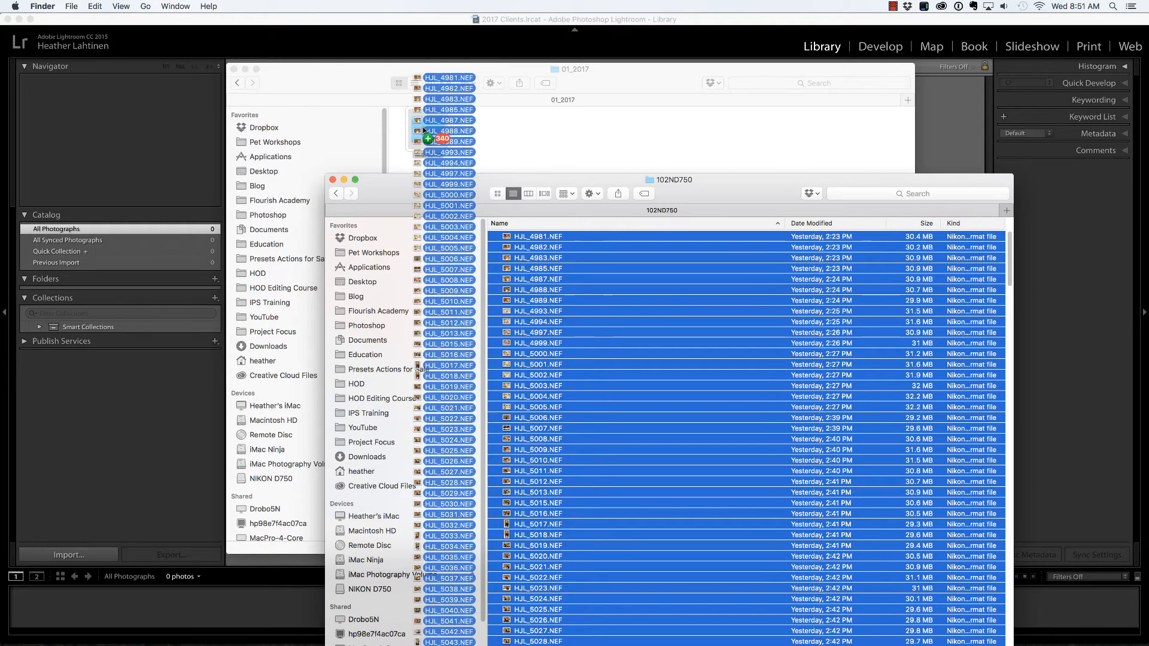
drag(439, 140, 427, 132)
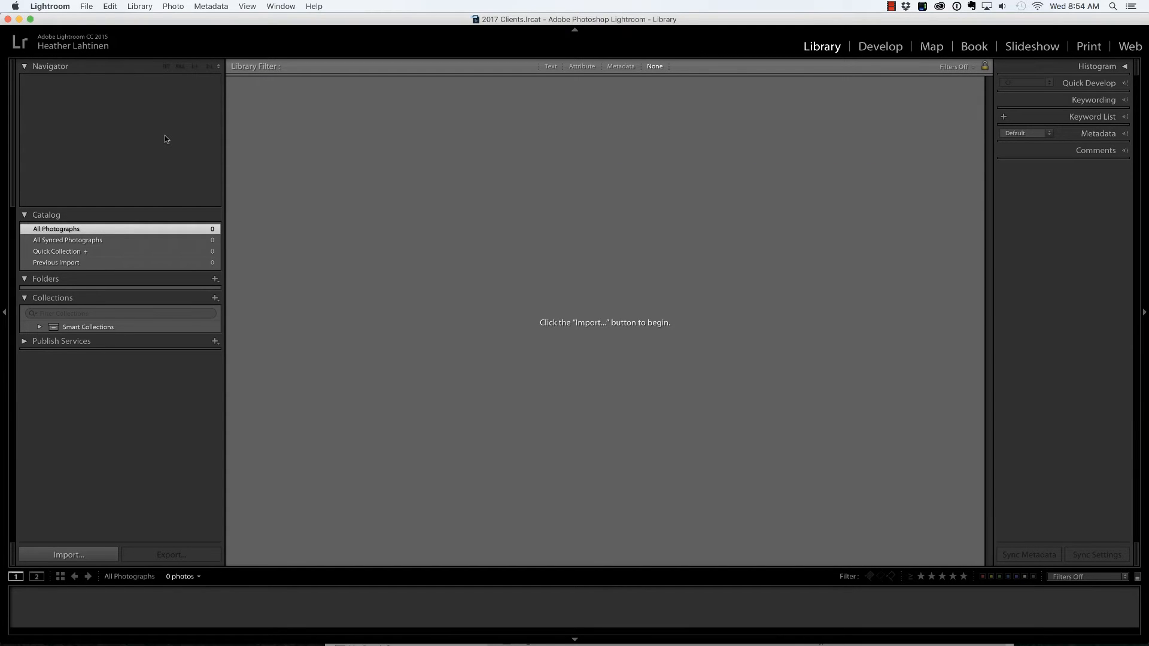
- Open Lightroom's Import dialog with Cmd+Shift+I, showing the NIKON D750 card's photos
key(cmd+shift+i)
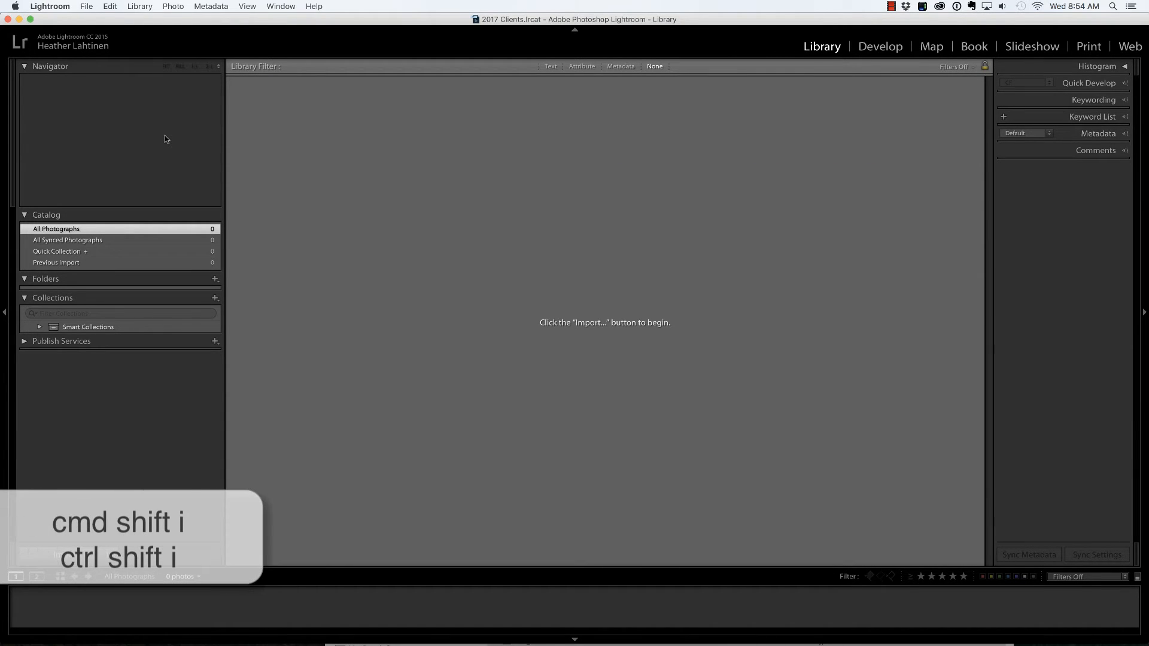
key(cmd+shift+i)
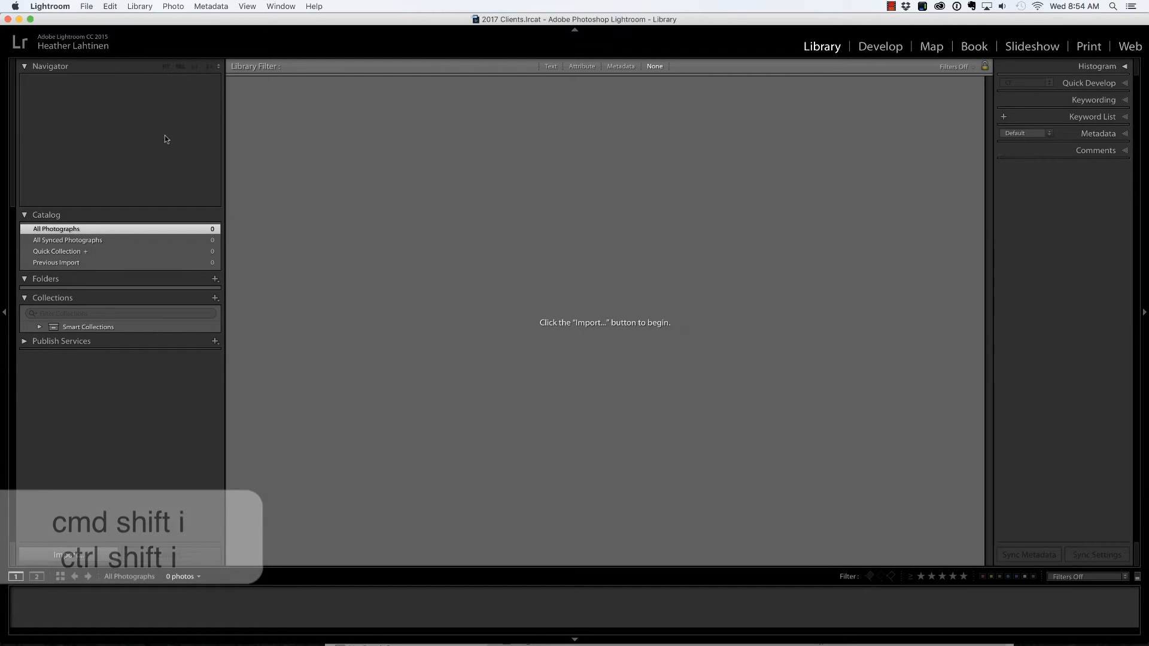
key(cmd+shift+i)
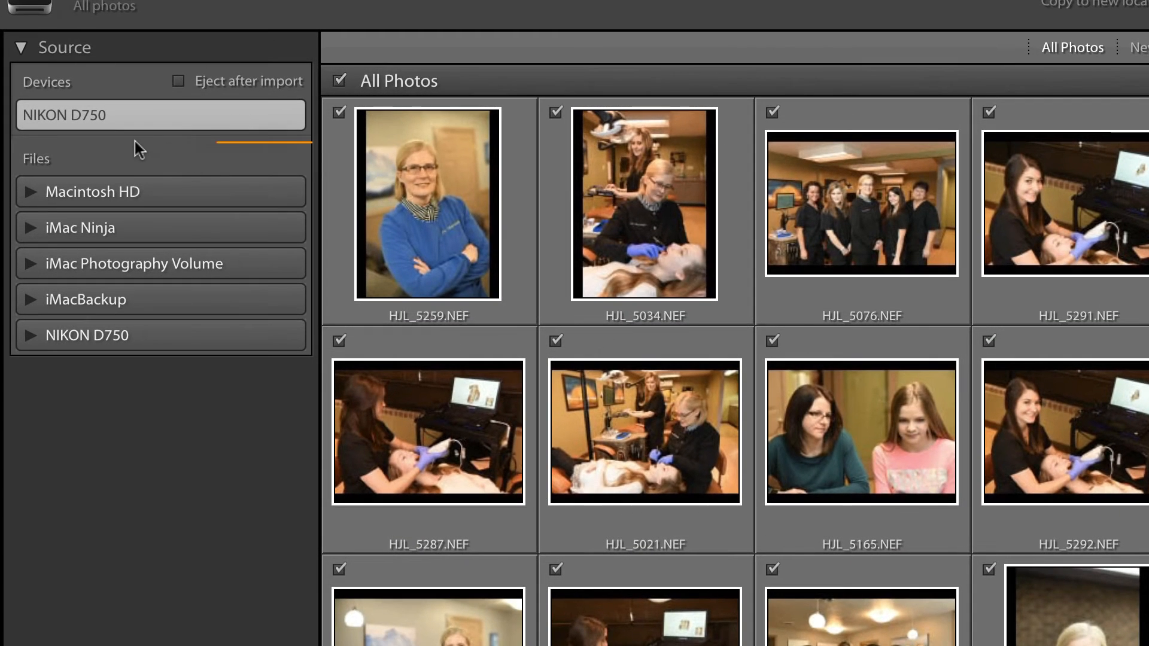
click(160, 115)
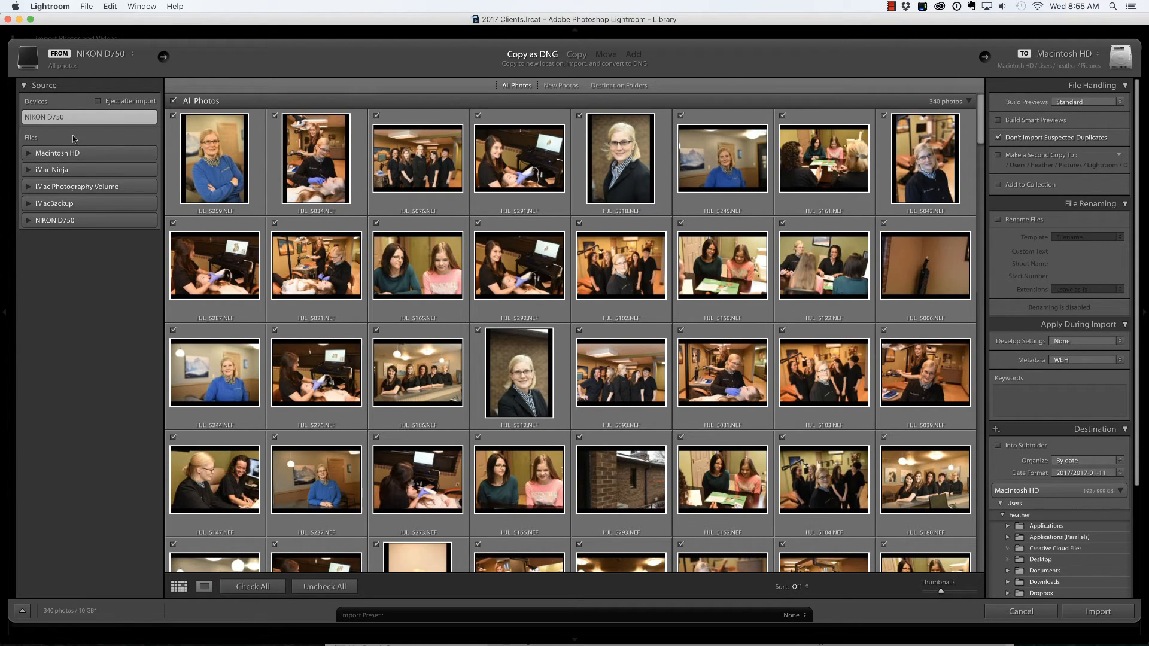
mouse_move(15, 202)
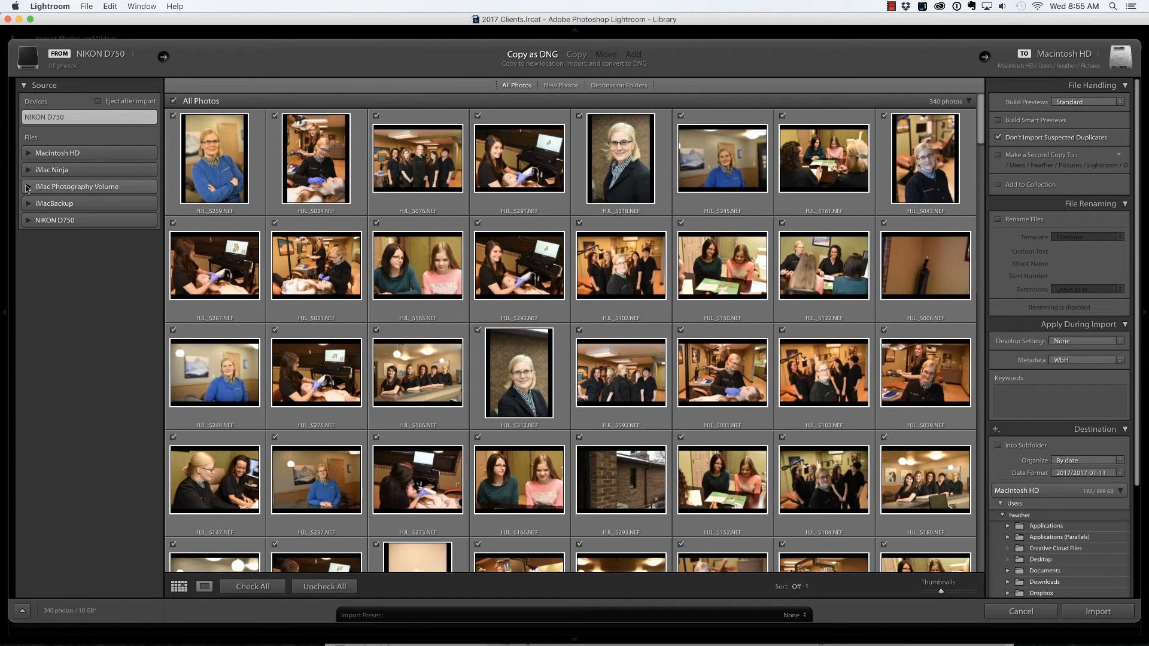
- Set the import source to iMac Photography Volume > 2017 Clients > 01_2017 > Martone in Add mode
click(26, 186)
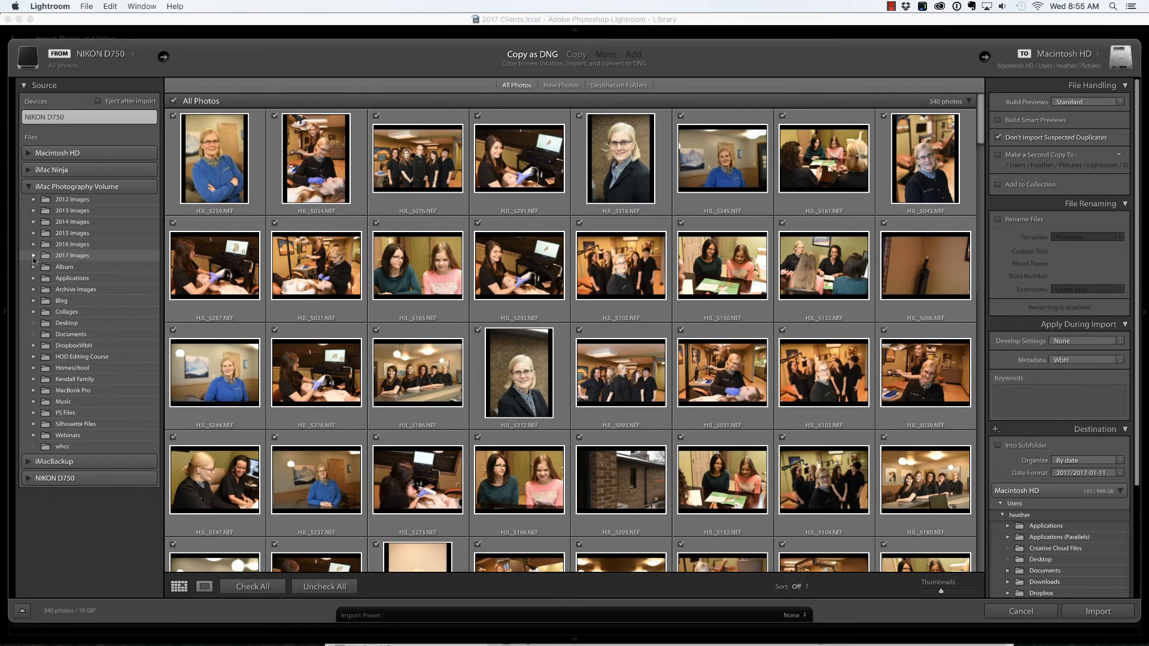
click(34, 255)
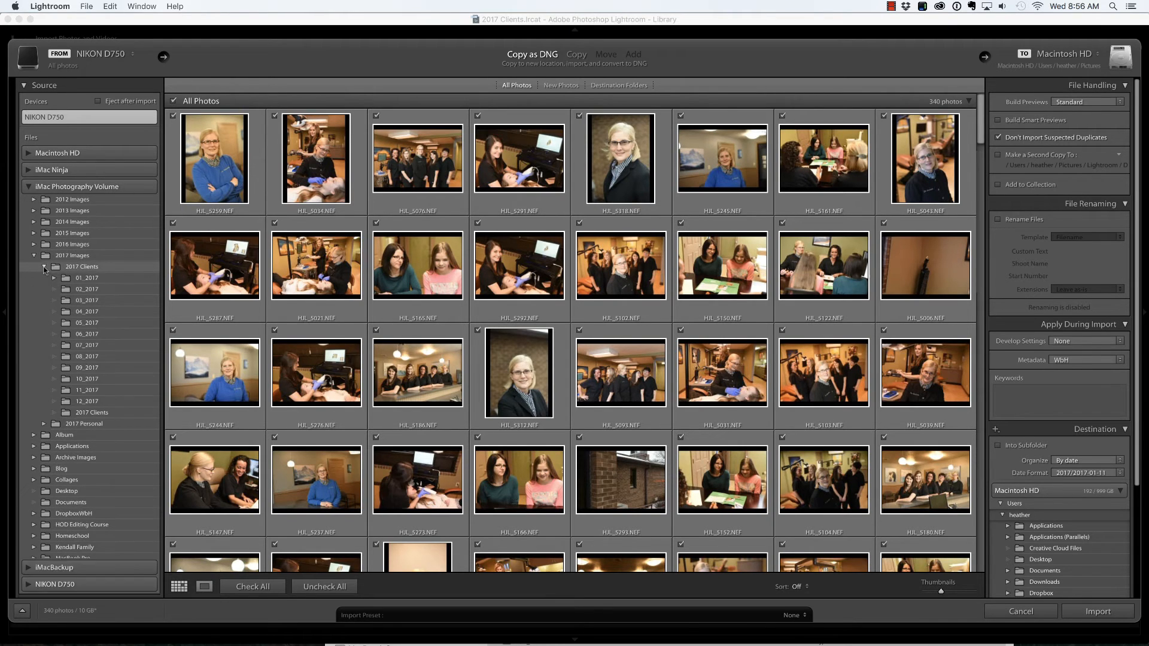
click(43, 278)
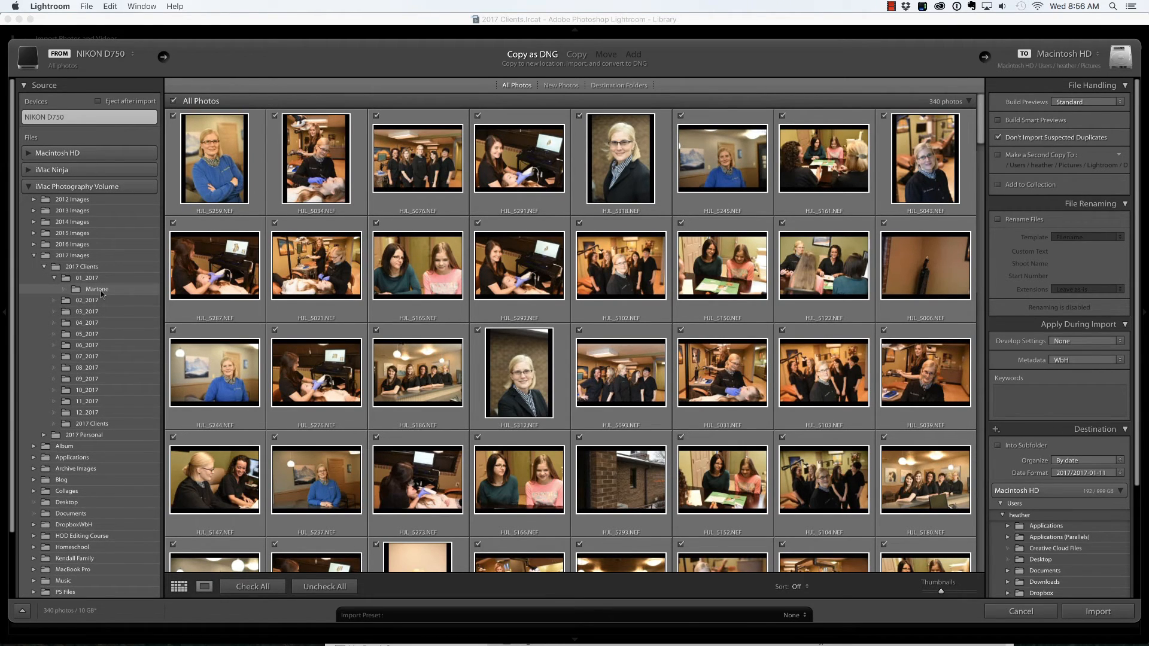
mouse_move(96, 288)
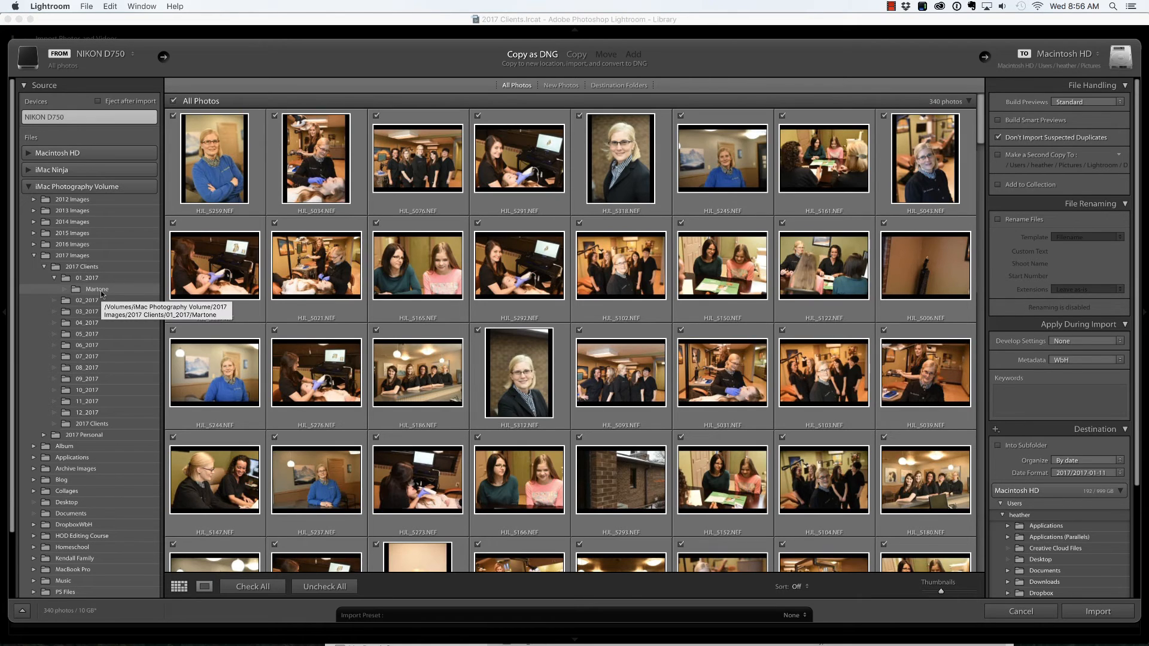
click(97, 288)
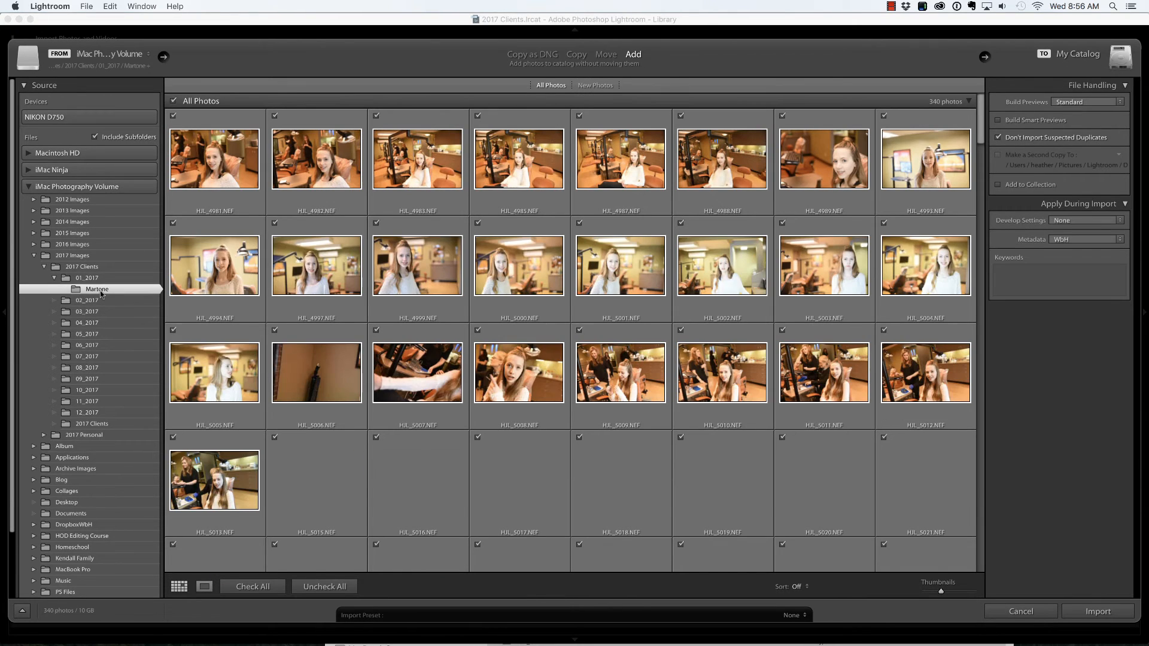
scroll(down, 3)
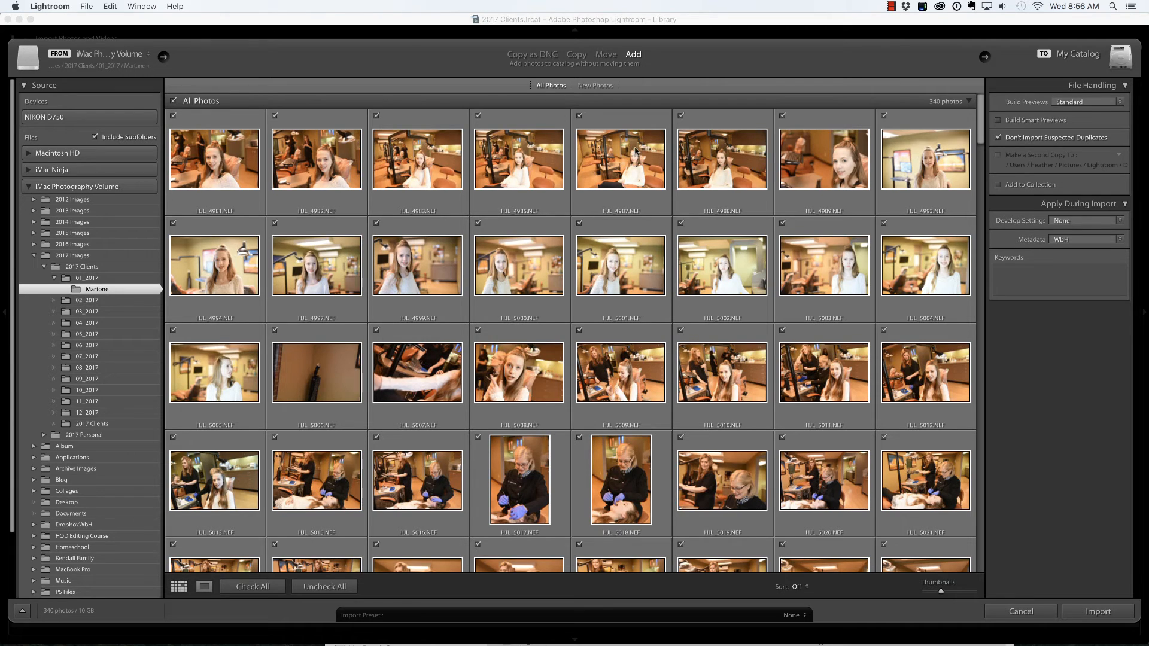
mouse_move(660, 78)
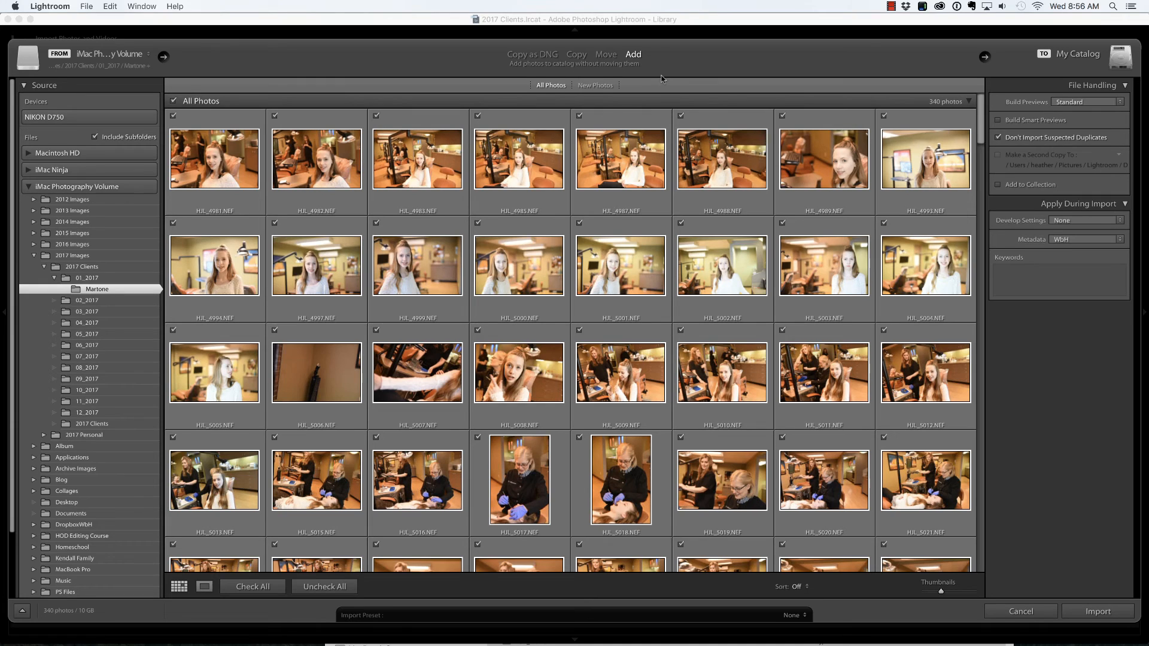
mouse_move(659, 163)
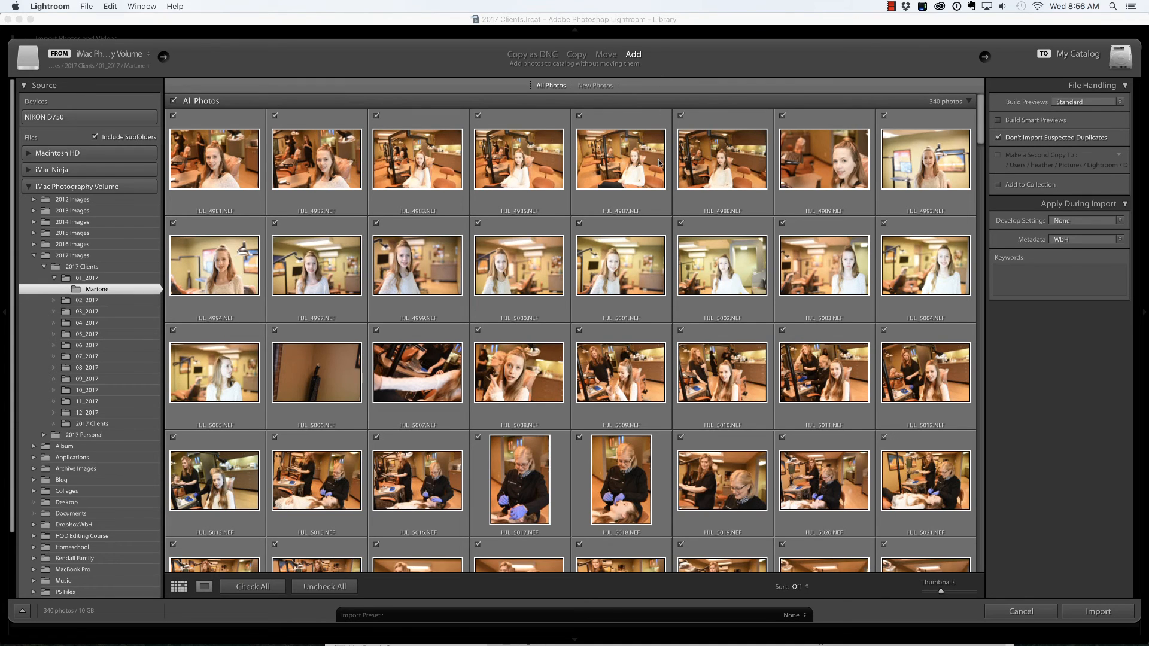
mouse_move(1098, 611)
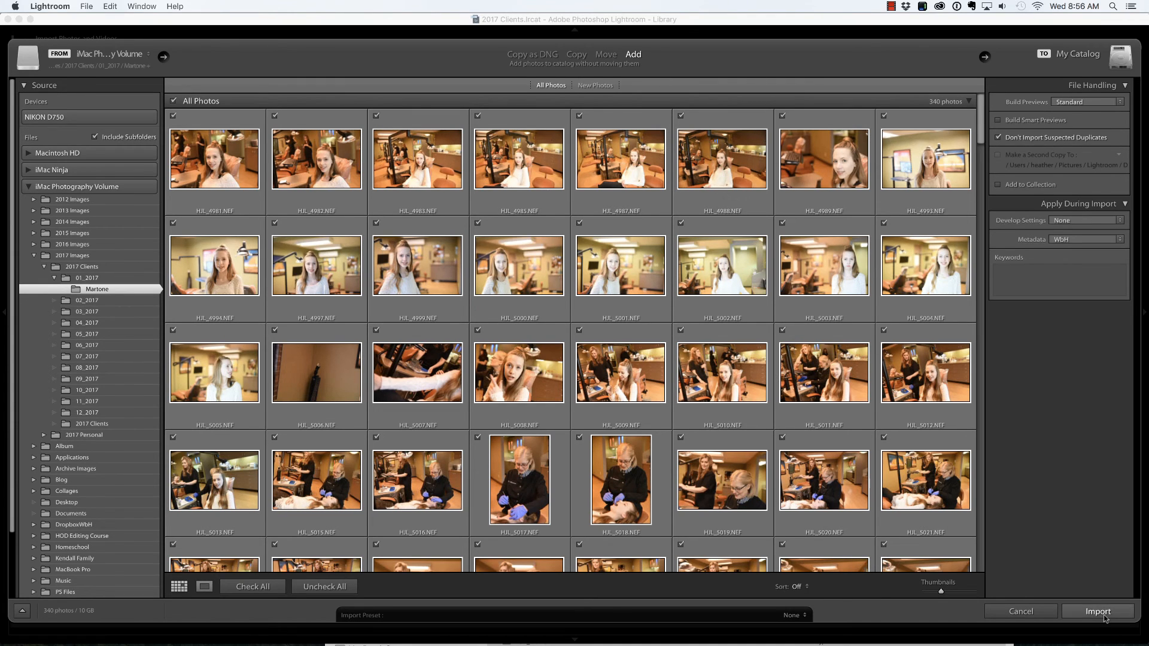
- Import the Martone folder's 100 photos into the catalog
click(1097, 611)
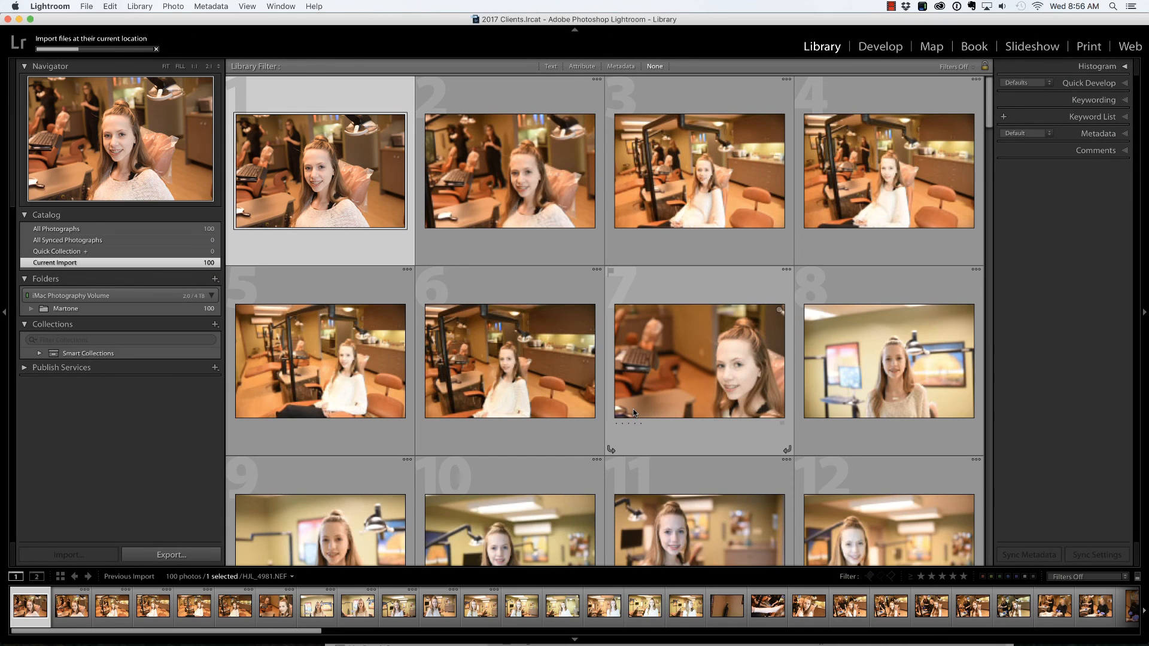
mouse_move(660, 410)
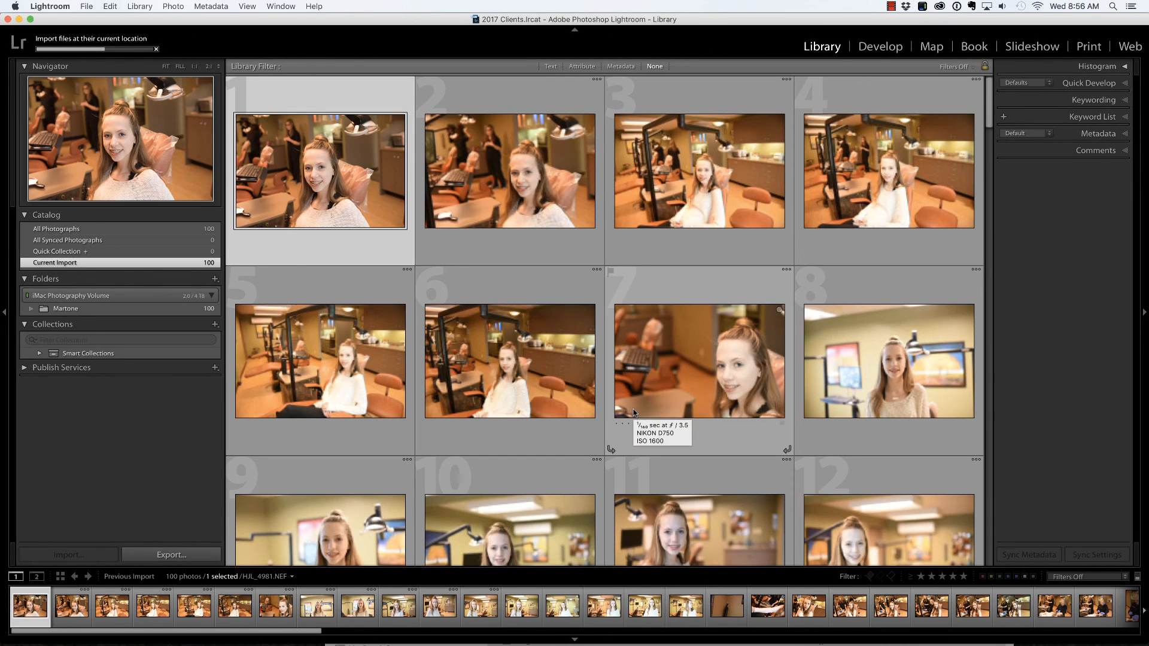